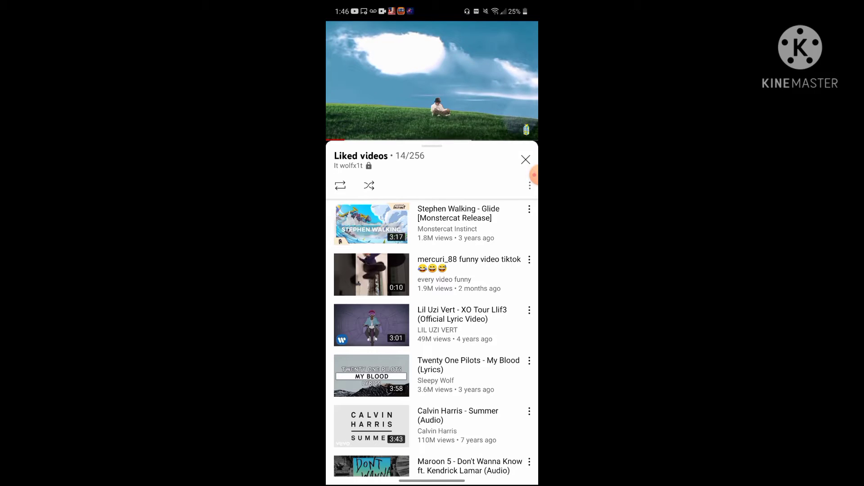
# Shrink the video into a floating picture-in-picture window and dismiss the Liked videos playlist
pyautogui.click(431, 81)
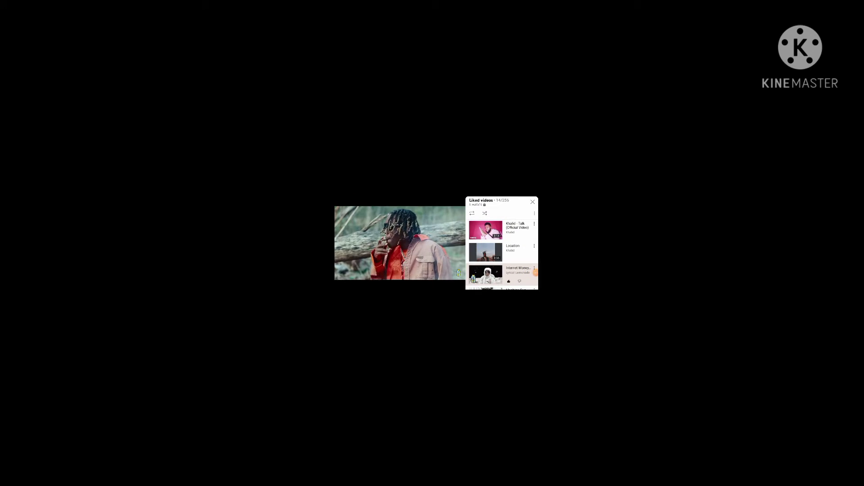
pyautogui.click(532, 201)
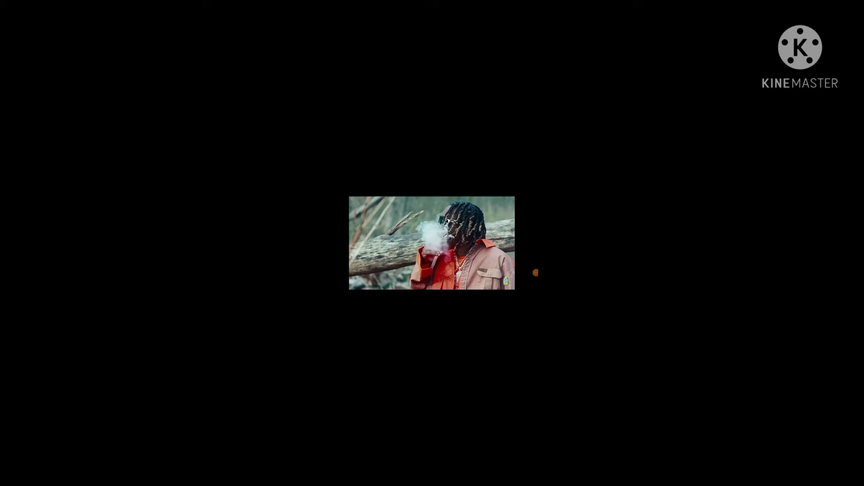